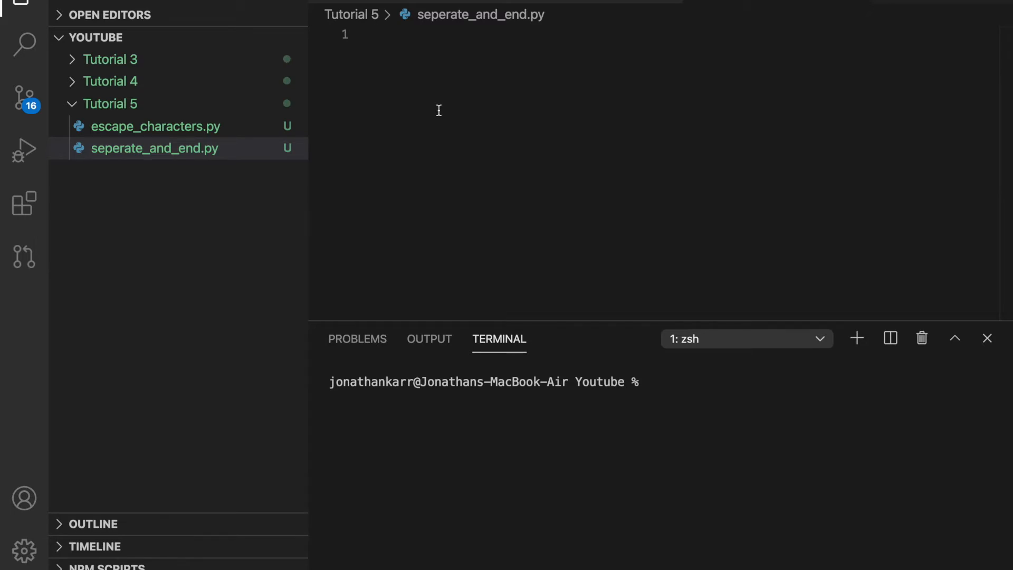
# - Write print("This " + "is " + "Python") and print("This","is","Python") in seperate_and_end.py
pyautogui.write('prei')
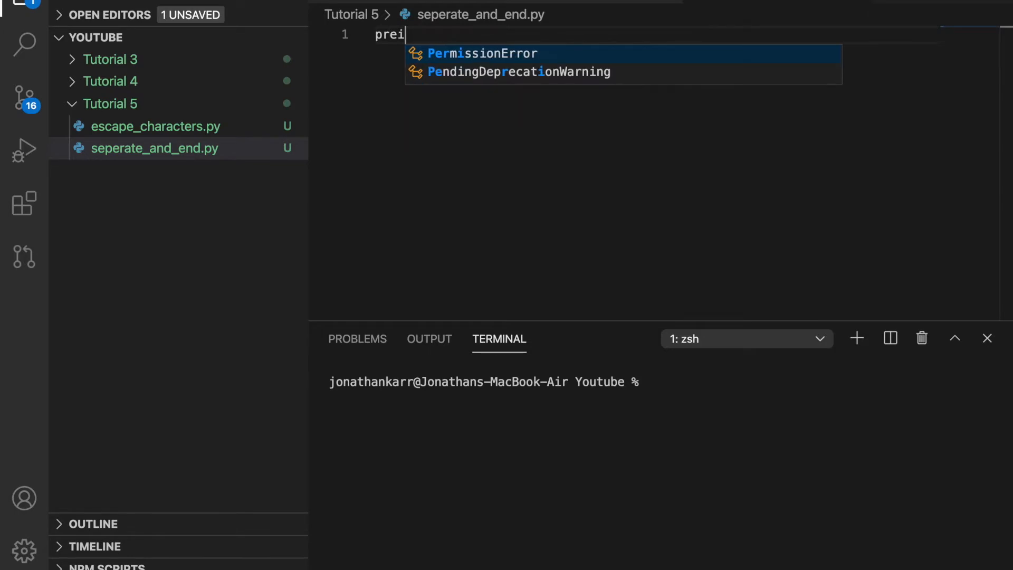
pyautogui.write('nt')
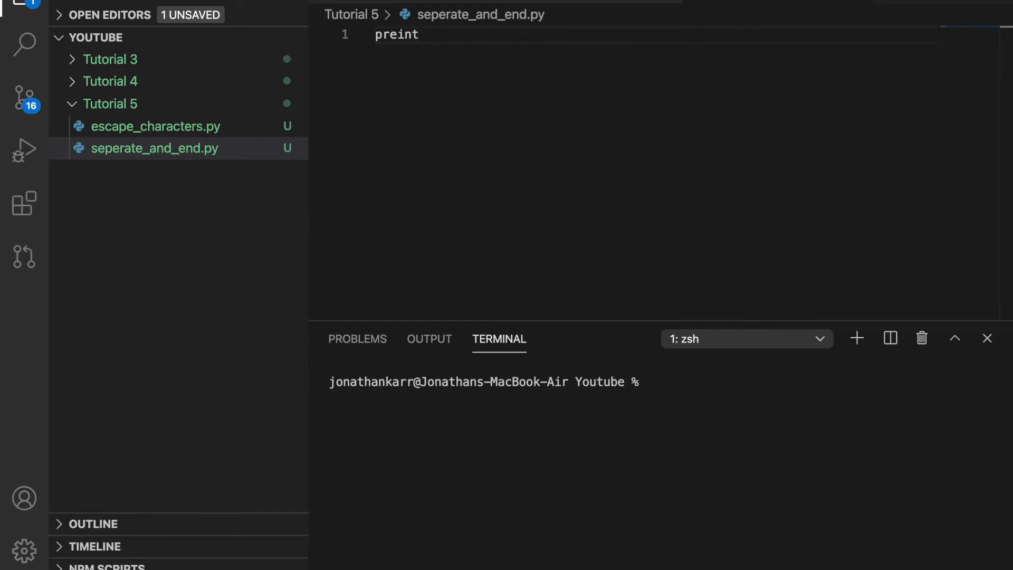
pyautogui.write('()')
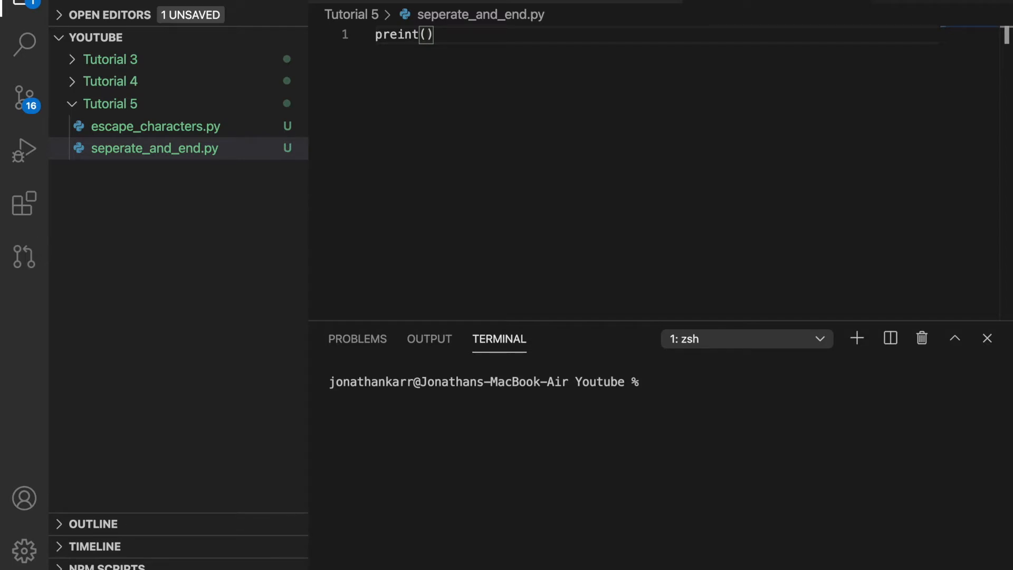
pyautogui.write('"Th')
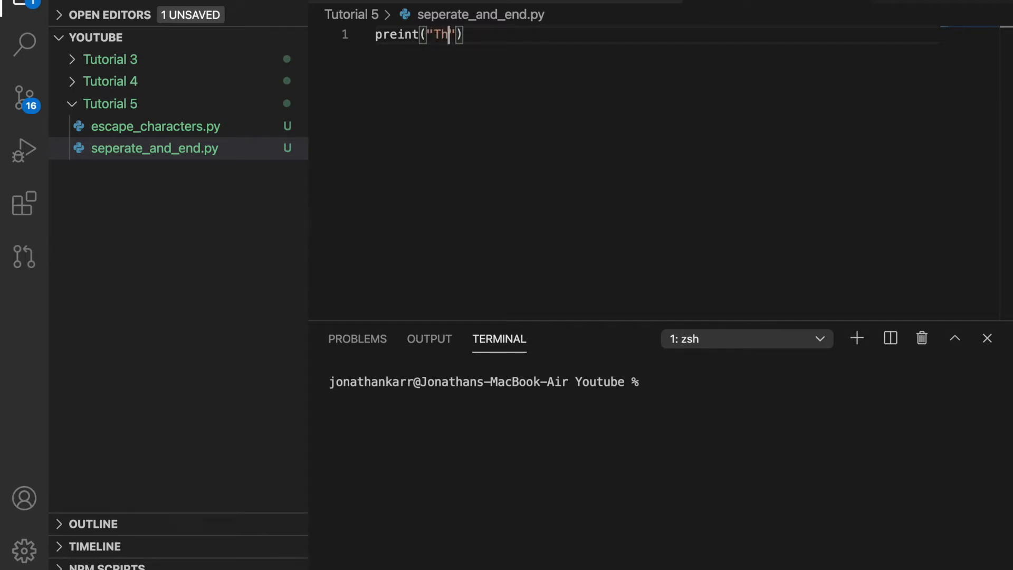
pyautogui.write('is " + "is " + "Python')
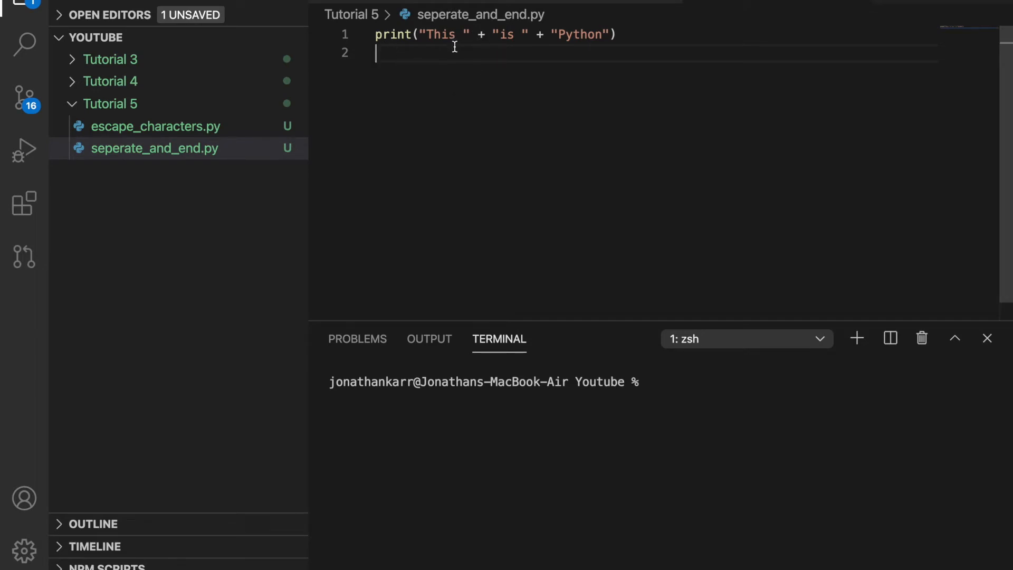
pyautogui.moveTo(418, 83)
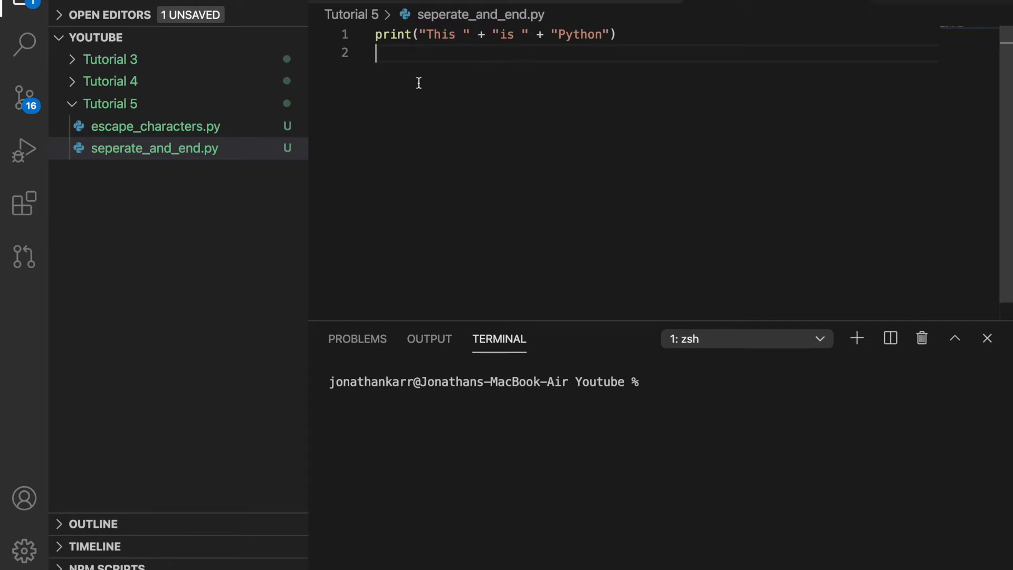
pyautogui.write('print("This","is","Python")')
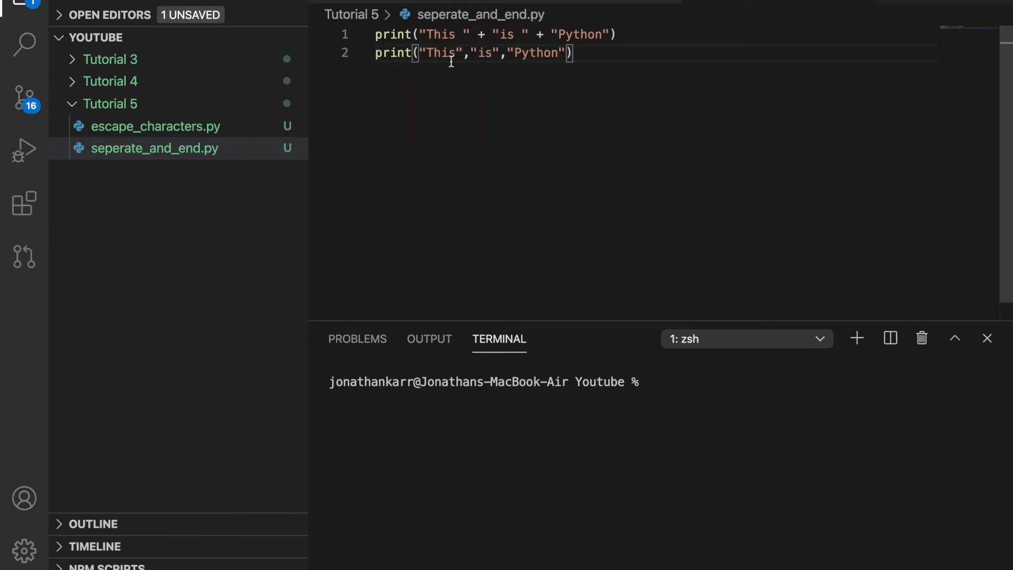
pyautogui.moveTo(462, 73)
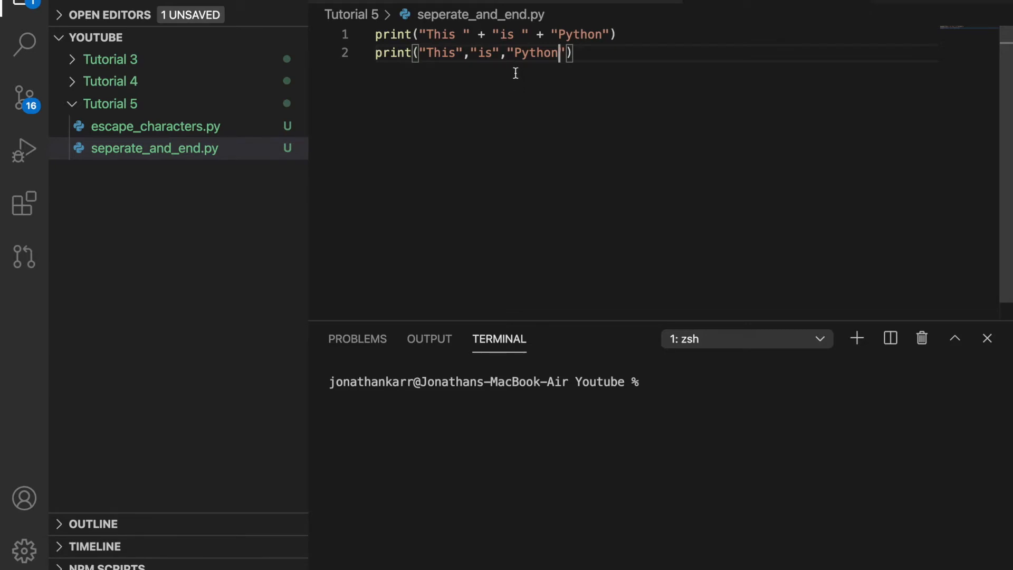
pyautogui.moveTo(923, 6)
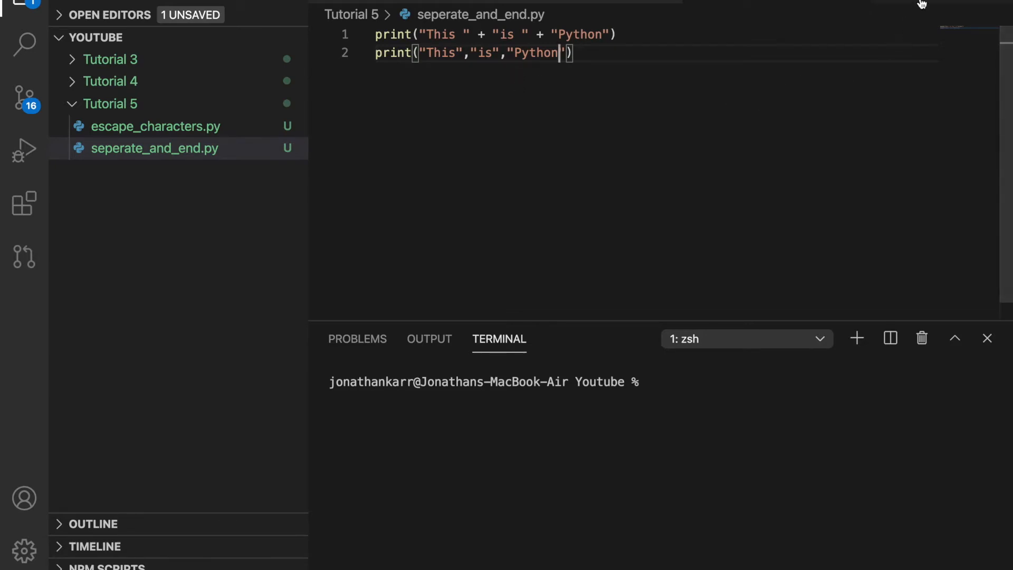
# - Save, add two print calls with sep="***", and run to print This***is***Python twice
pyautogui.press('cmd+s')
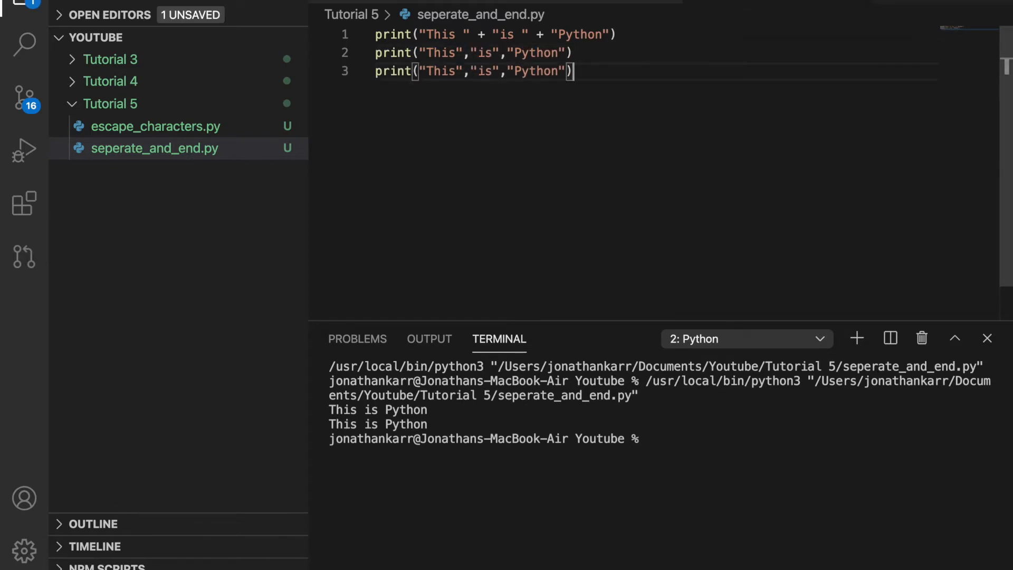
pyautogui.write(',')
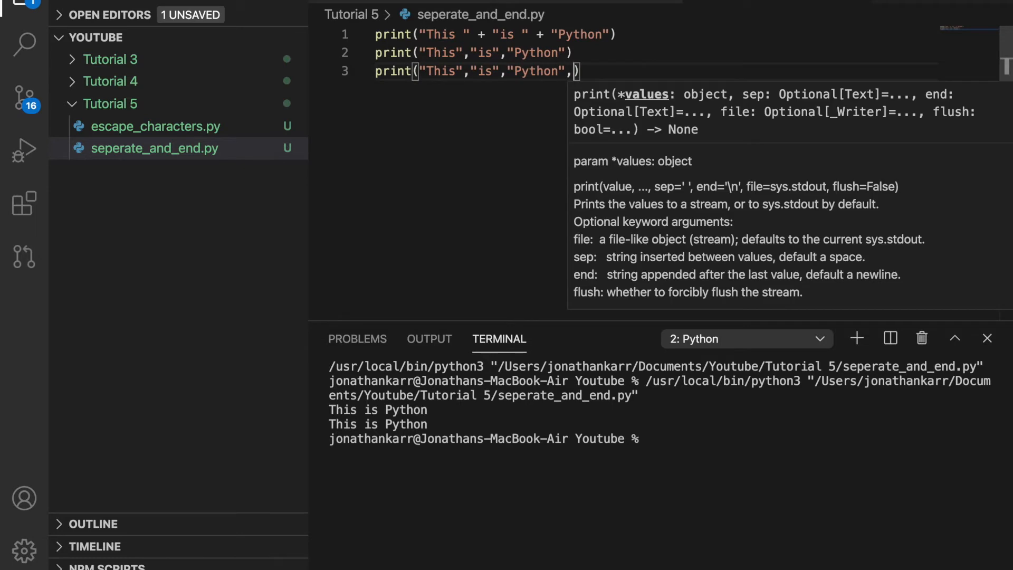
pyautogui.write('sep="')
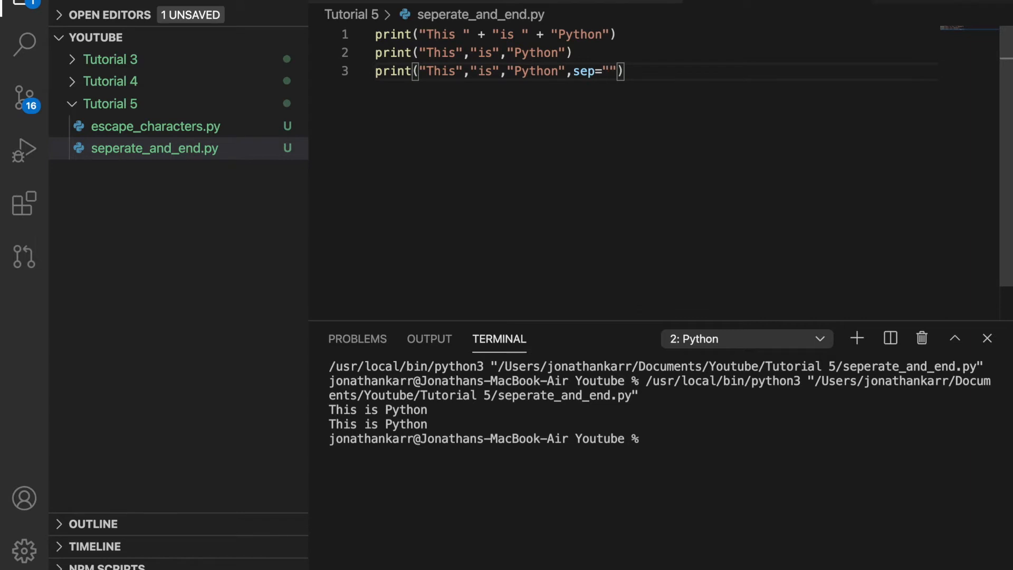
pyautogui.write('*')
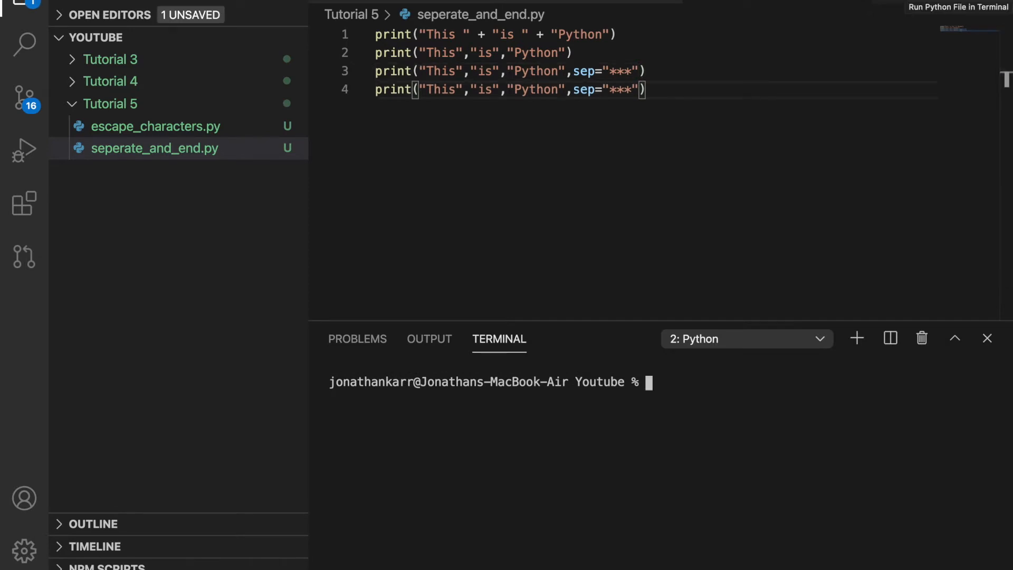
pyautogui.click(959, 7)
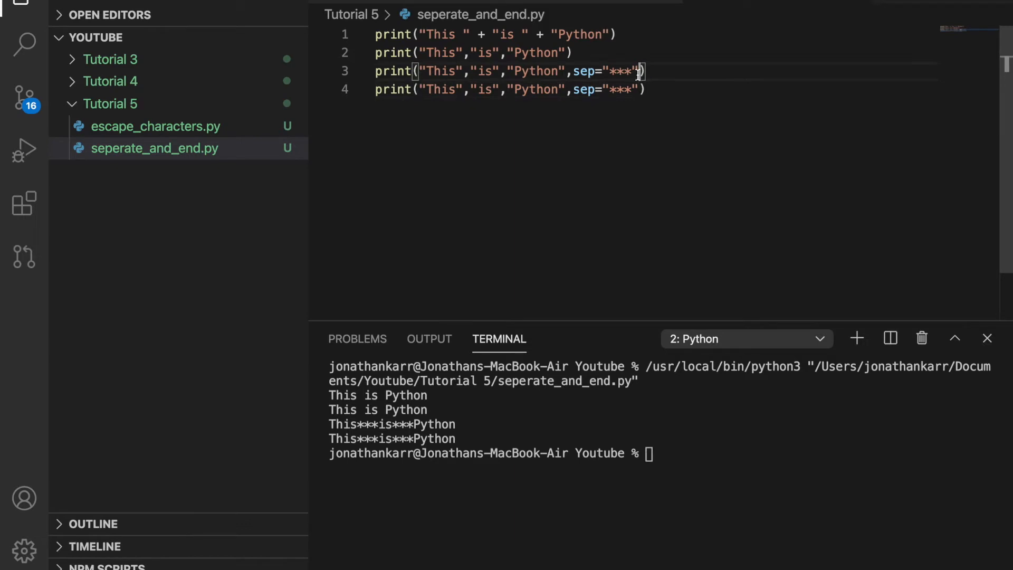
# - Add end="-" to line 3 so both outputs join on one line, then switch to escape_characters.py
pyautogui.write(',')
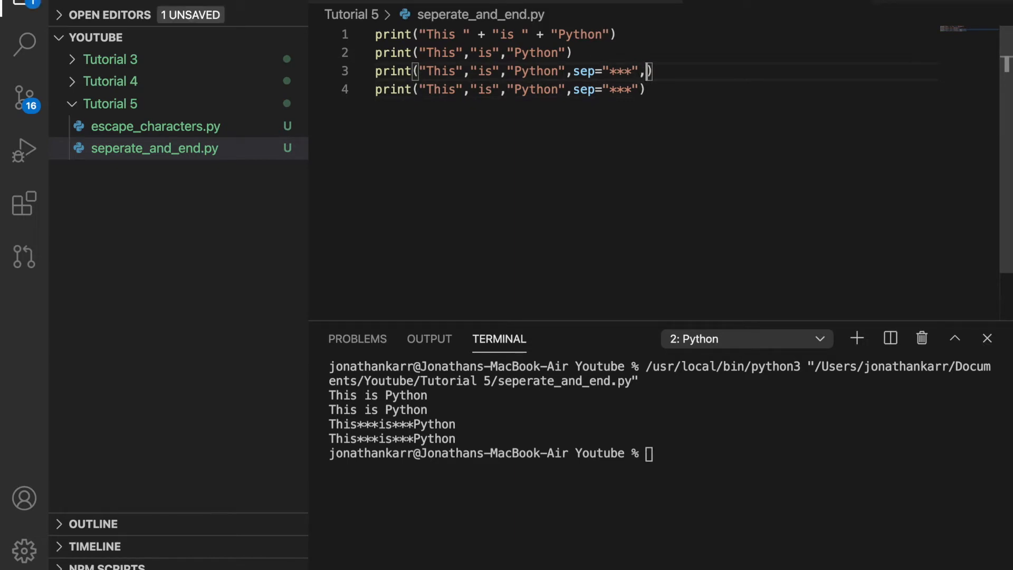
pyautogui.write('em')
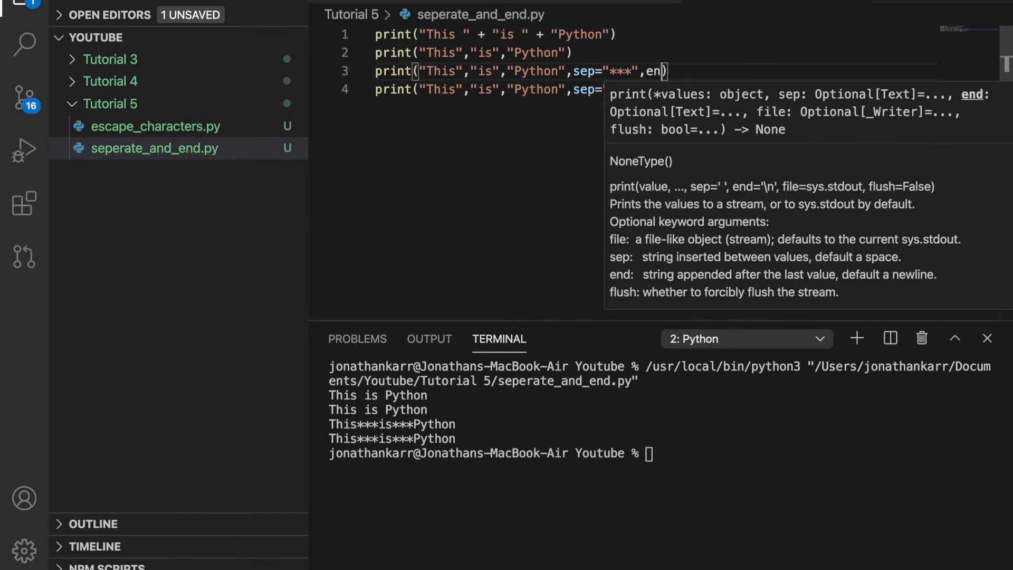
pyautogui.write('d="')
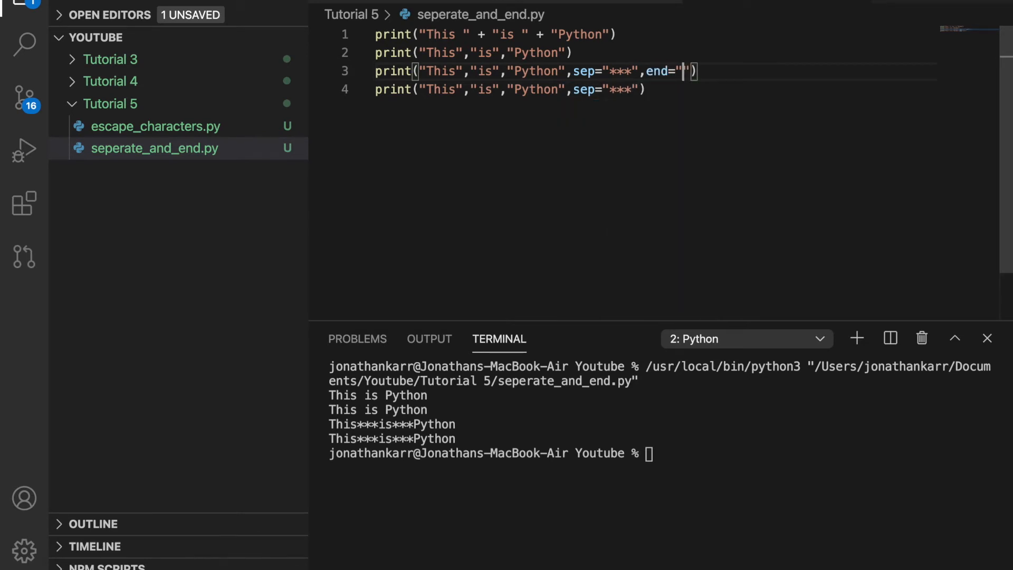
pyautogui.write('-')
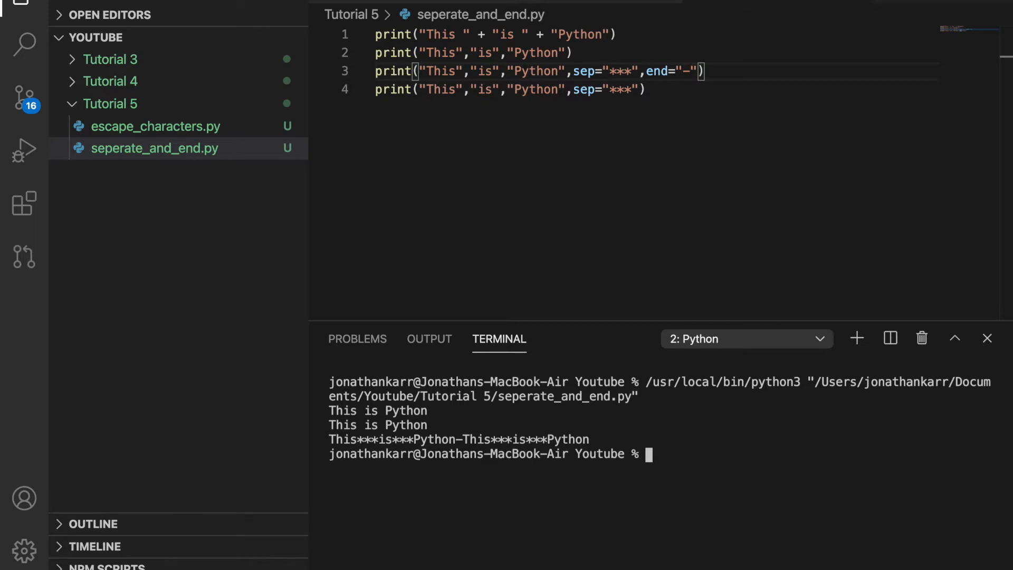
pyautogui.click(155, 125)
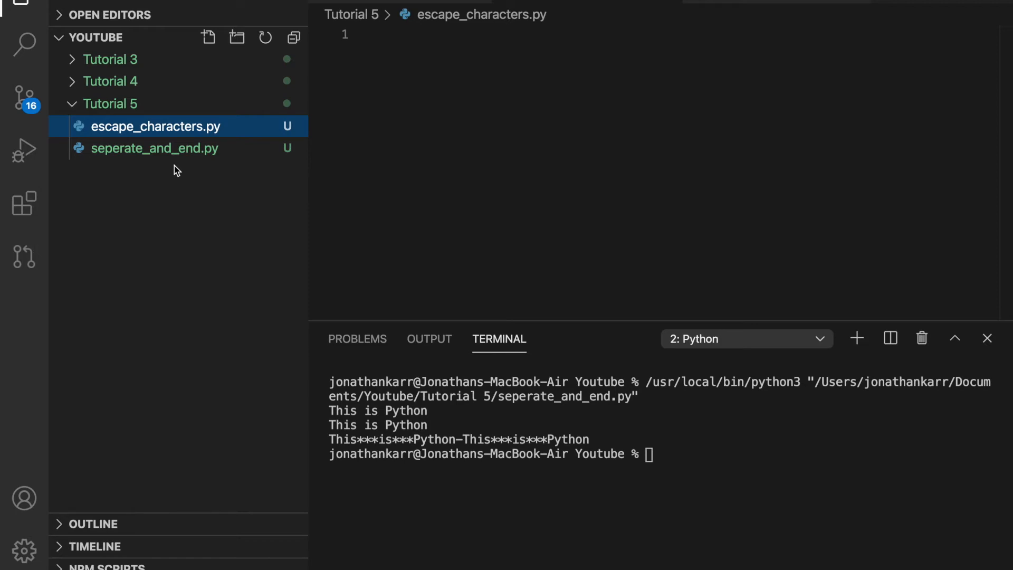
# - Write print("The title is: \"Movie\"") with escaped inner quotes and run it
pyautogui.click(387, 35)
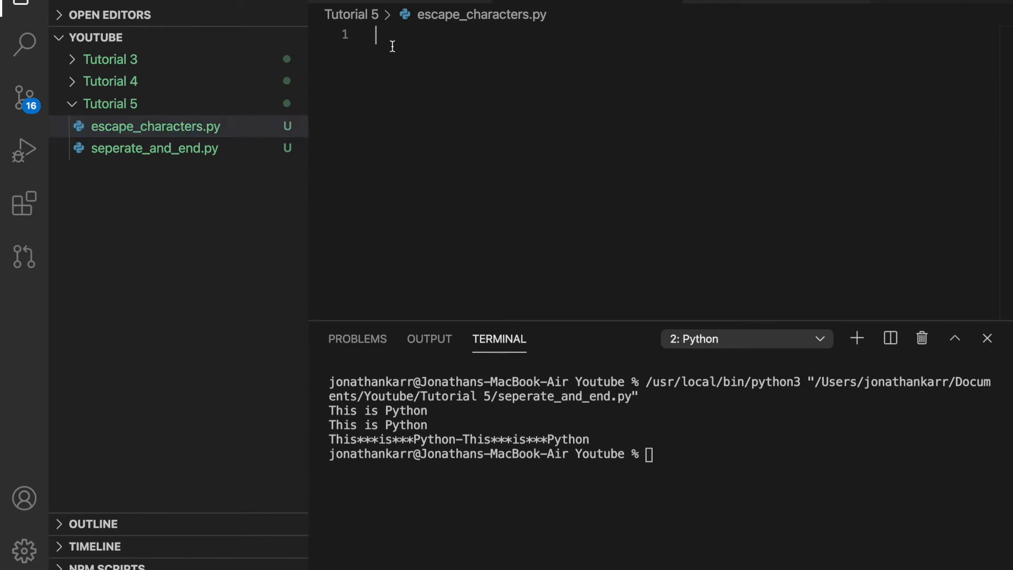
pyautogui.write('print("The title is: ")')
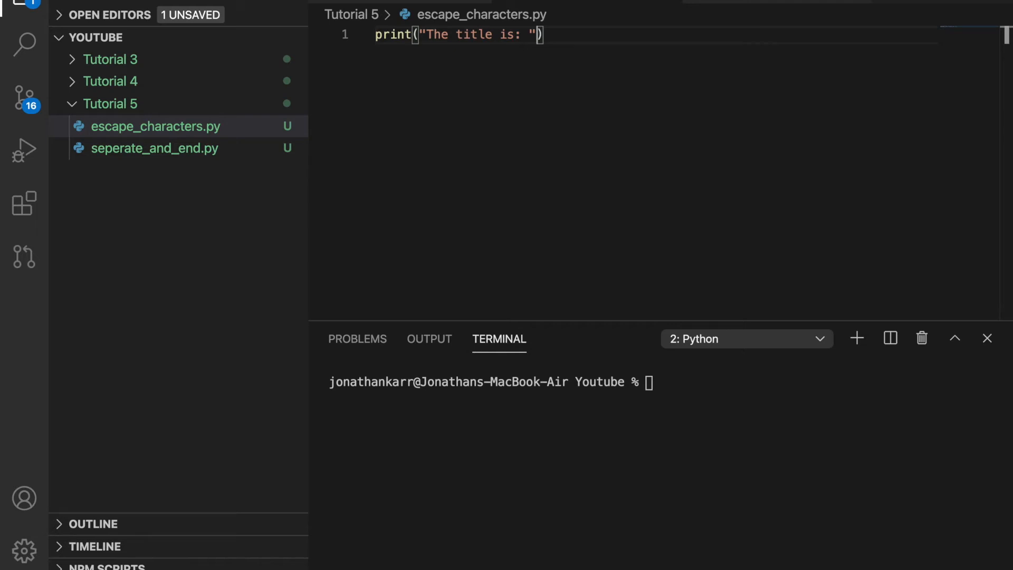
pyautogui.write('Movie"')
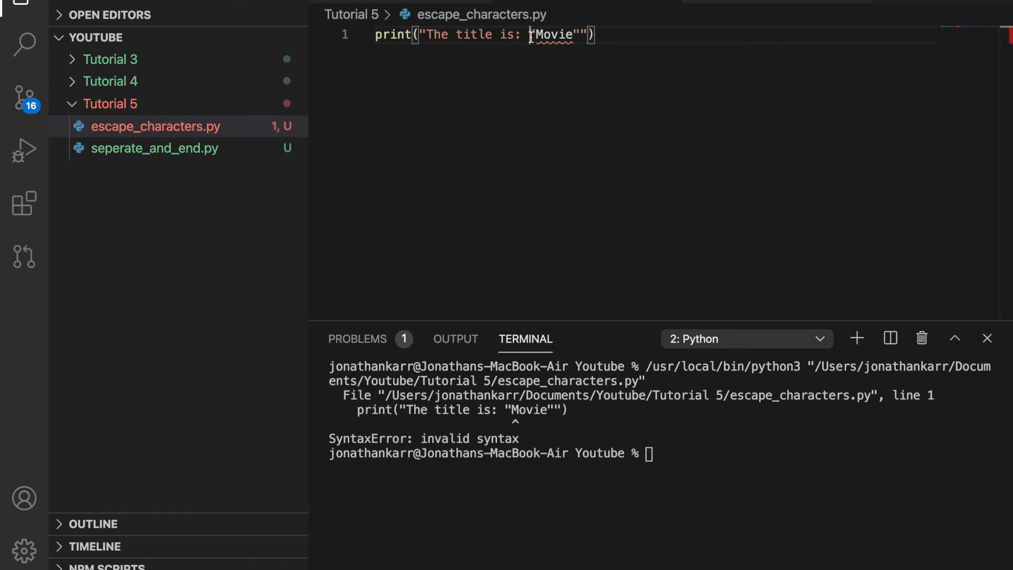
pyautogui.write('\\')
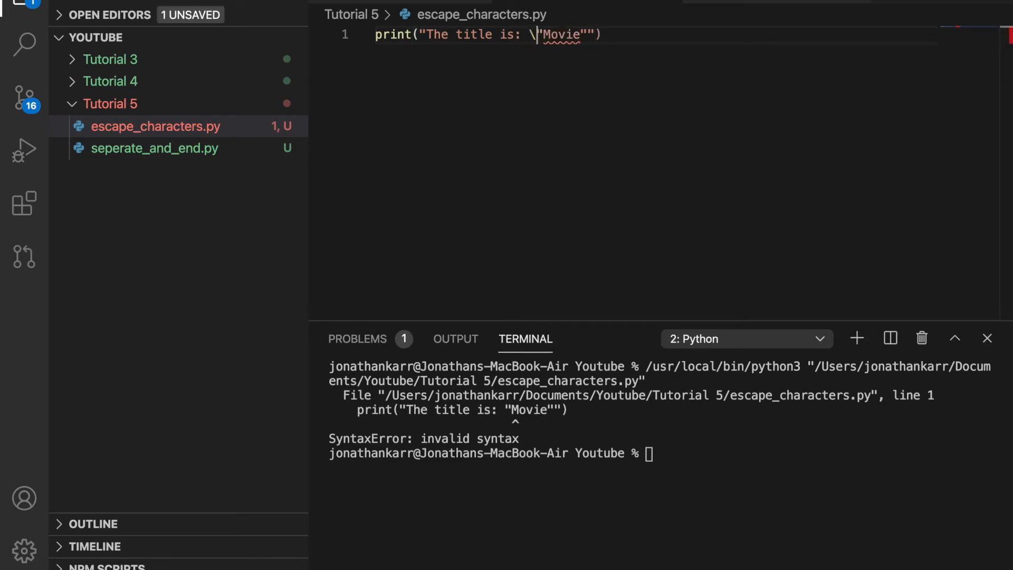
pyautogui.write('\\')
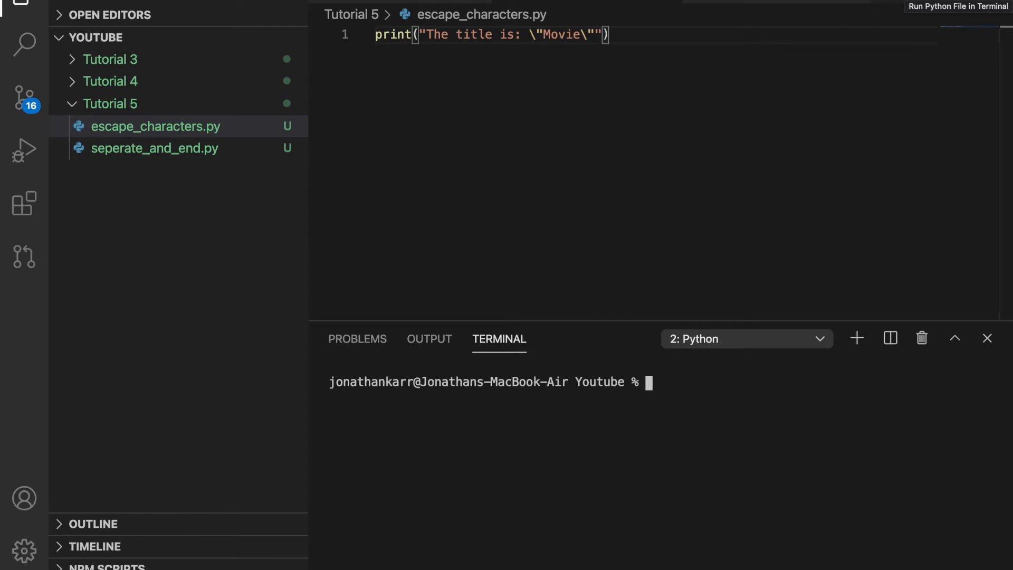
pyautogui.click(958, 7)
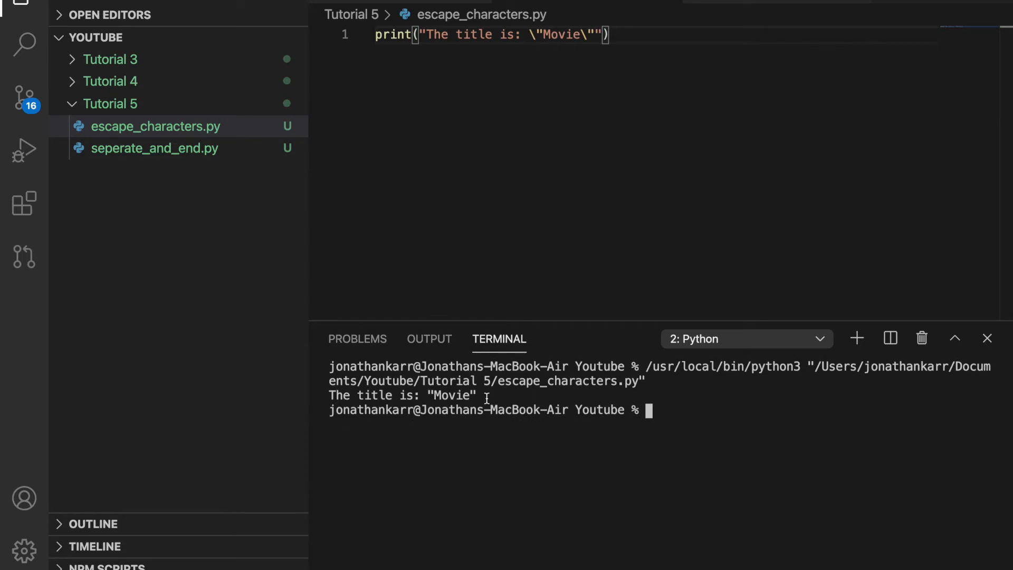
pyautogui.moveTo(628, 47)
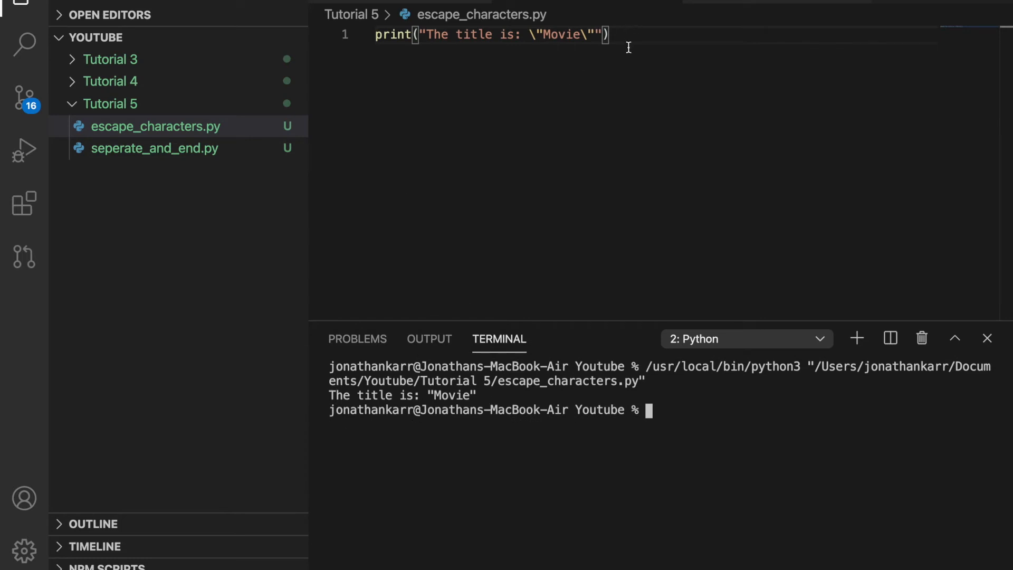
# - Write print("Hello \nWorld") so Hello and World print on separate lines
pyautogui.write('print("Hello ")')
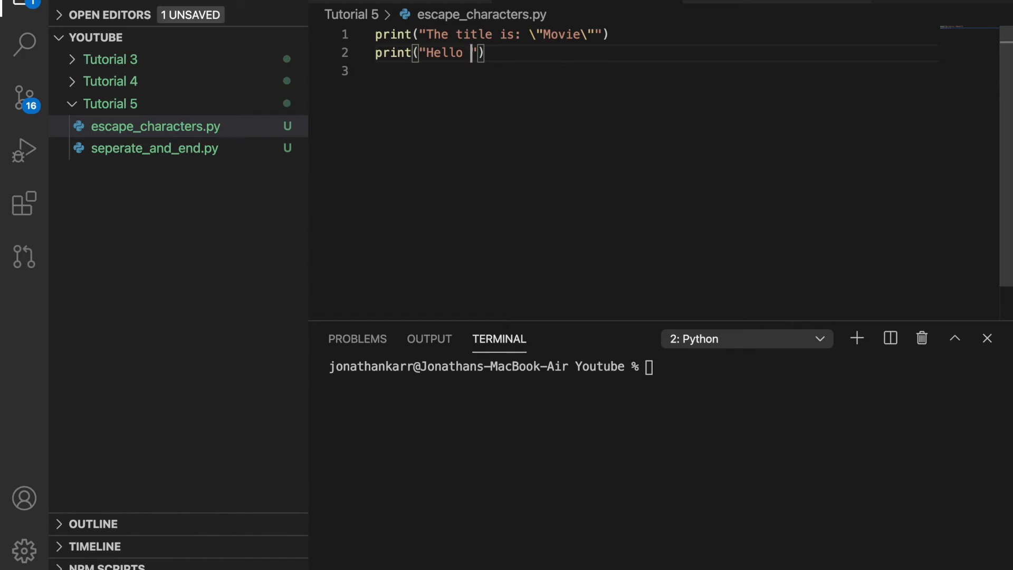
pyautogui.press('backspace')
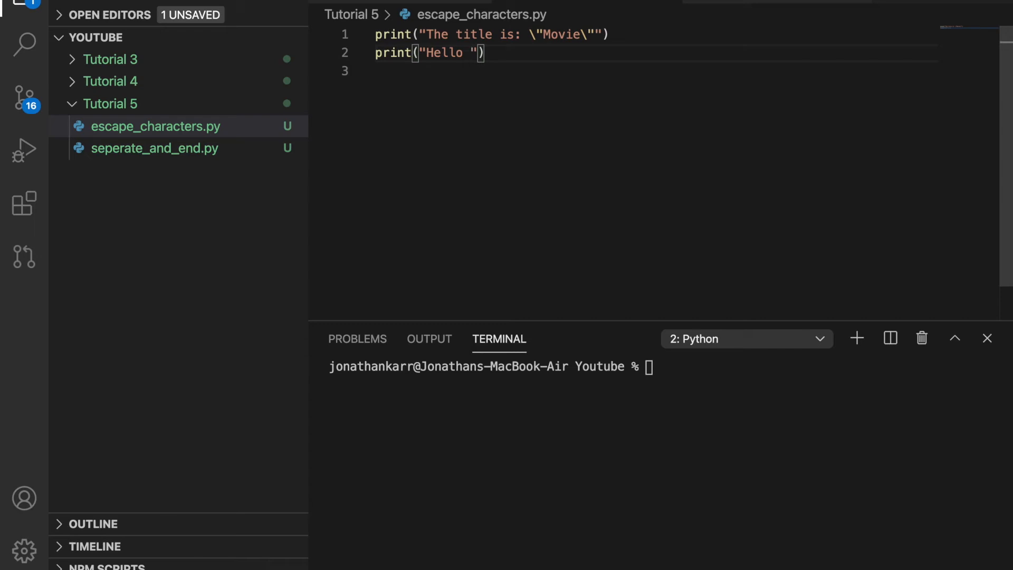
pyautogui.write('\\n')
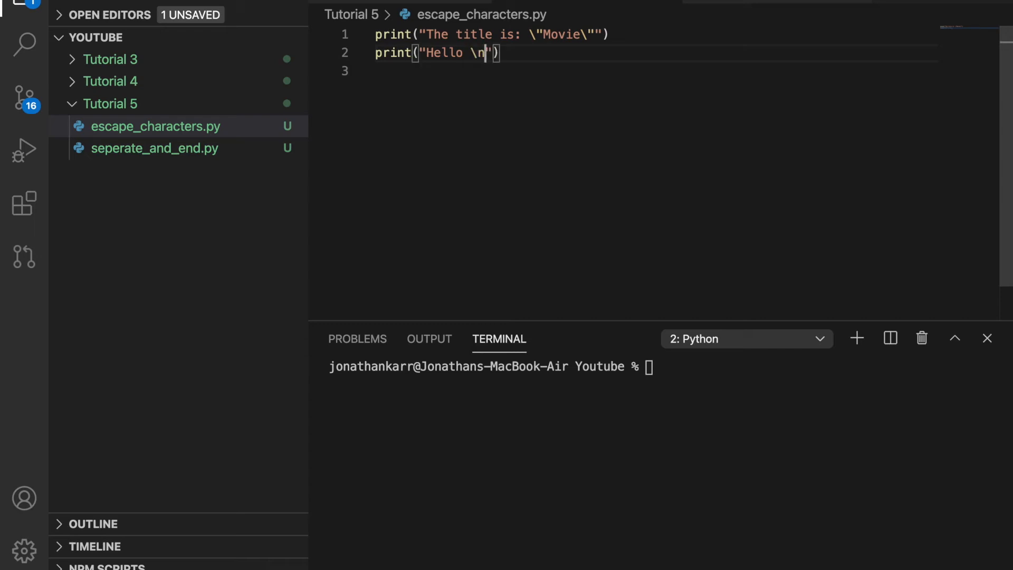
pyautogui.write('World')
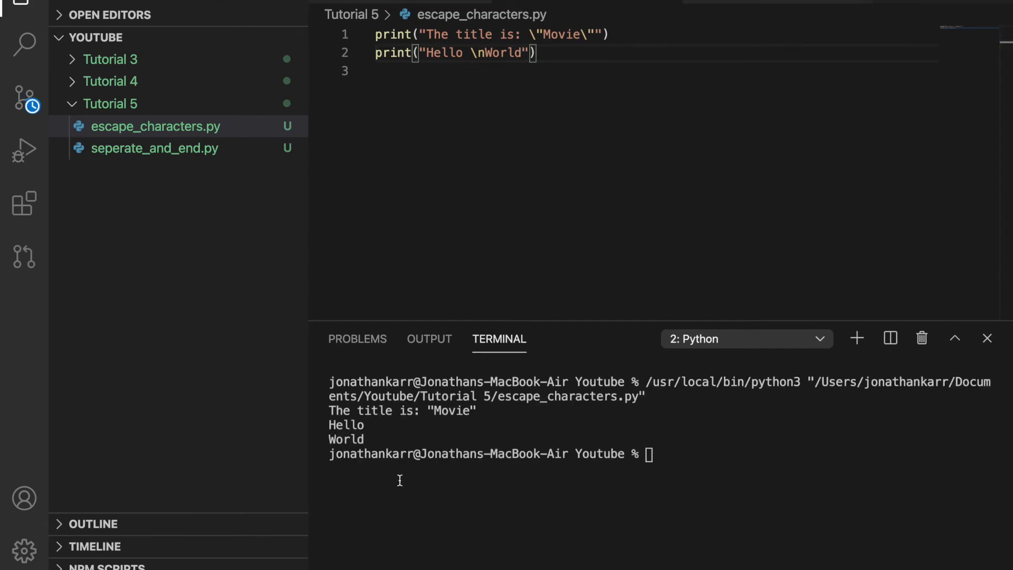
# - Duplicate the line below as print("Hello \tWorld") for tab-spaced output
pyautogui.tripleClick(453, 53)
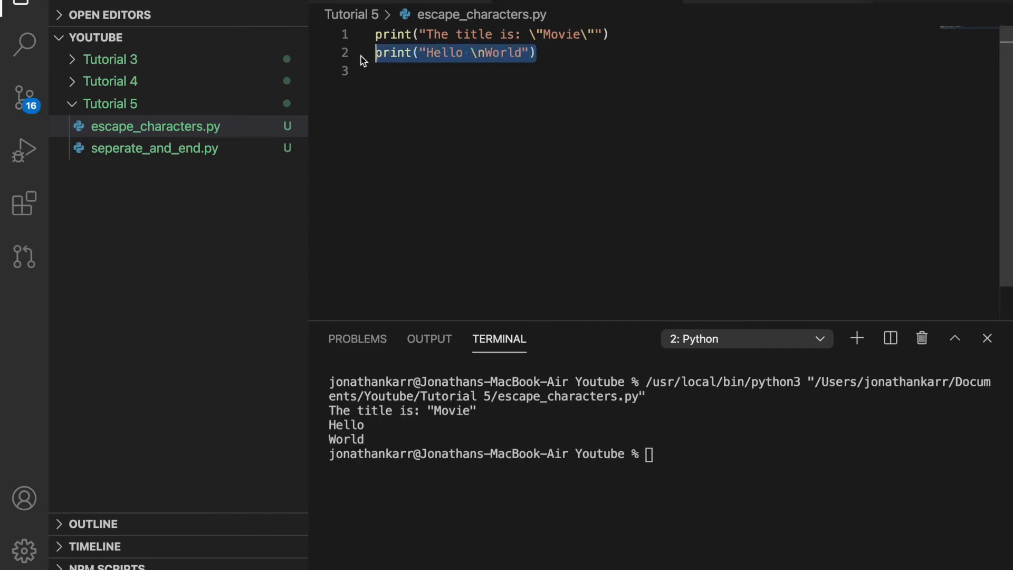
pyautogui.click(544, 53)
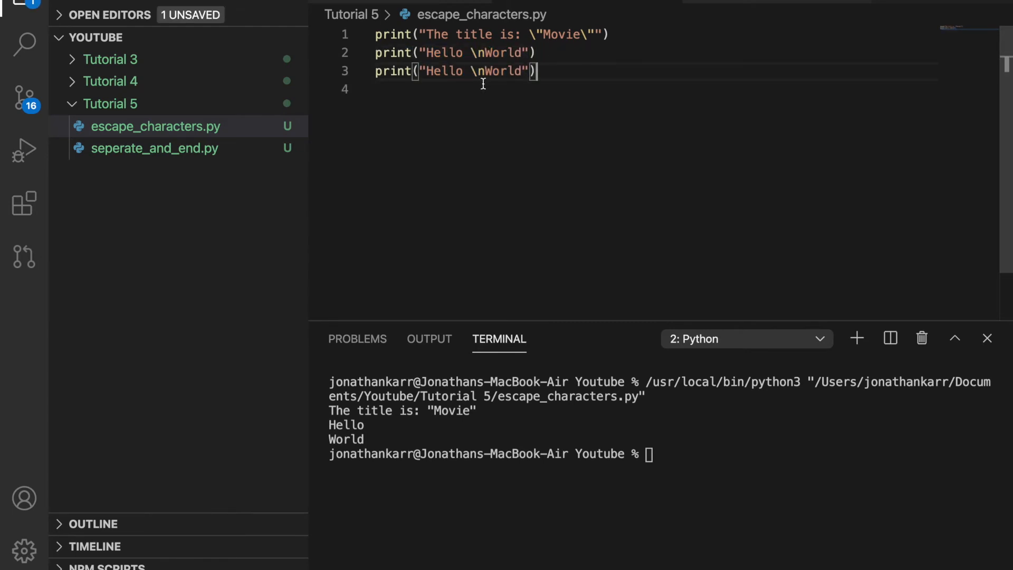
pyautogui.write('t')
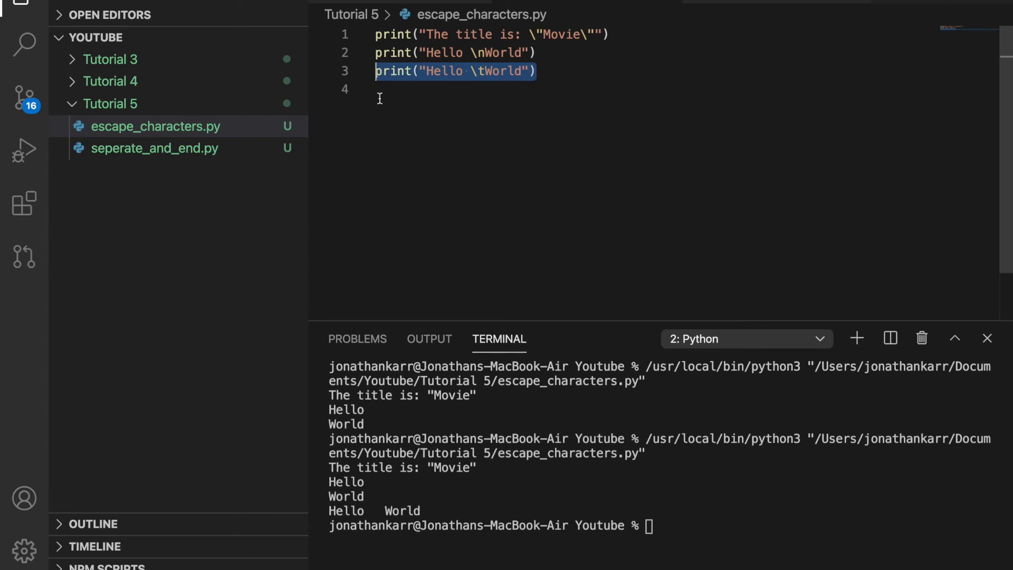
pyautogui.click(380, 89)
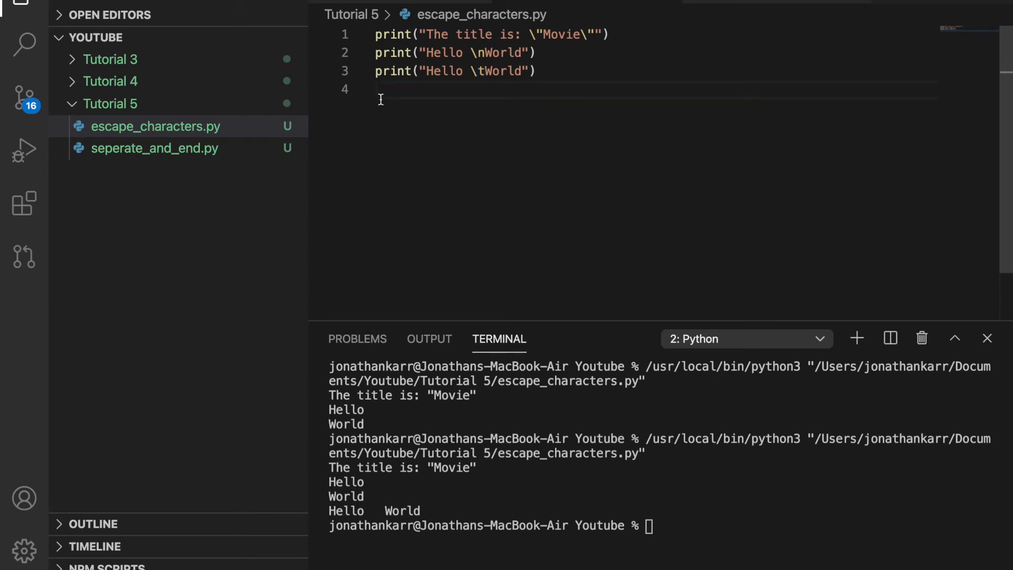
# - Add print("Hello \rWorld") and print("This is the best \r Python") carriage-return examples
pyautogui.write('print("Hello \\tWorld")')
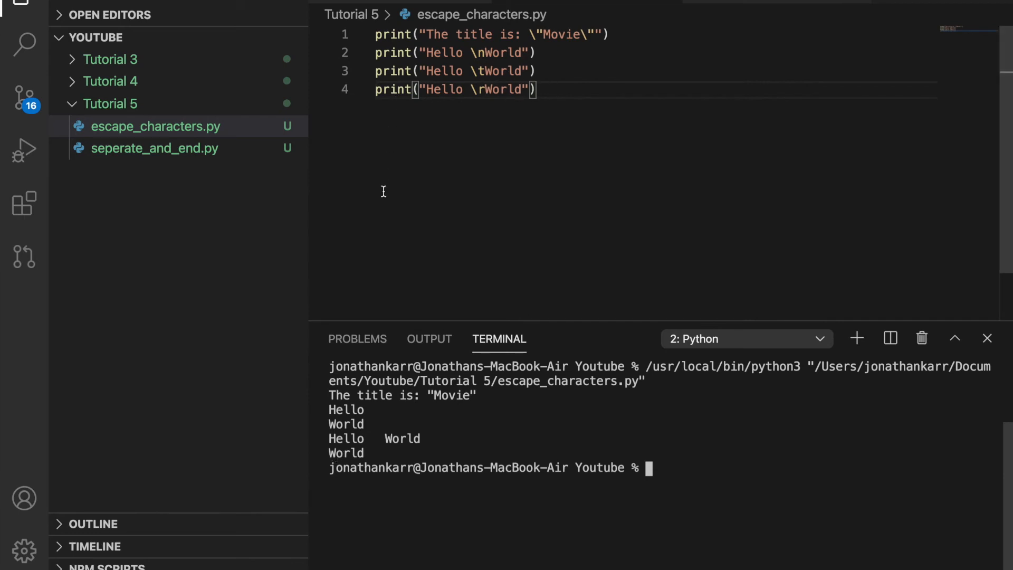
pyautogui.moveTo(385, 269)
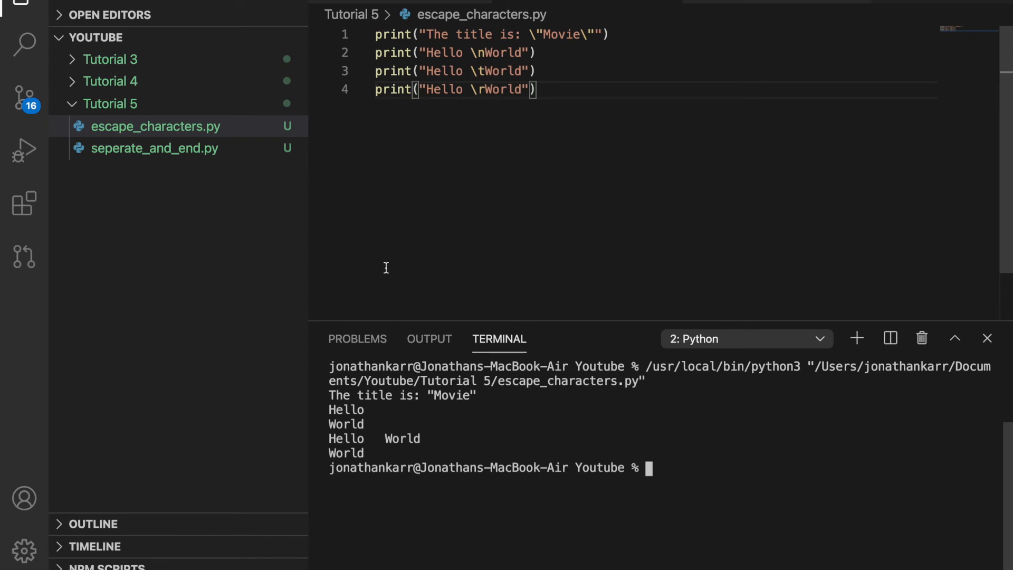
pyautogui.write('print("This is the best \\r ")')
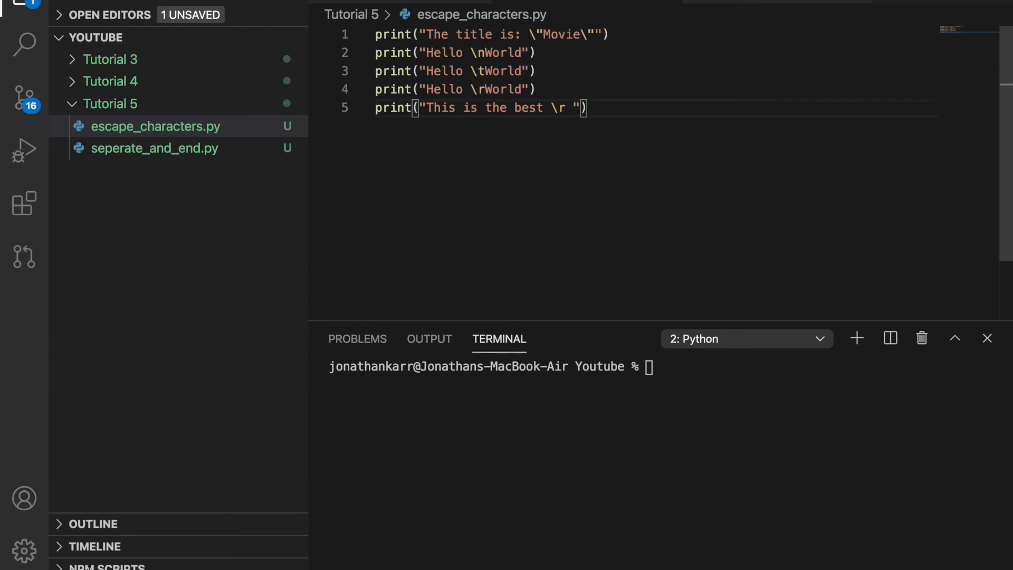
pyautogui.write('Pyto')
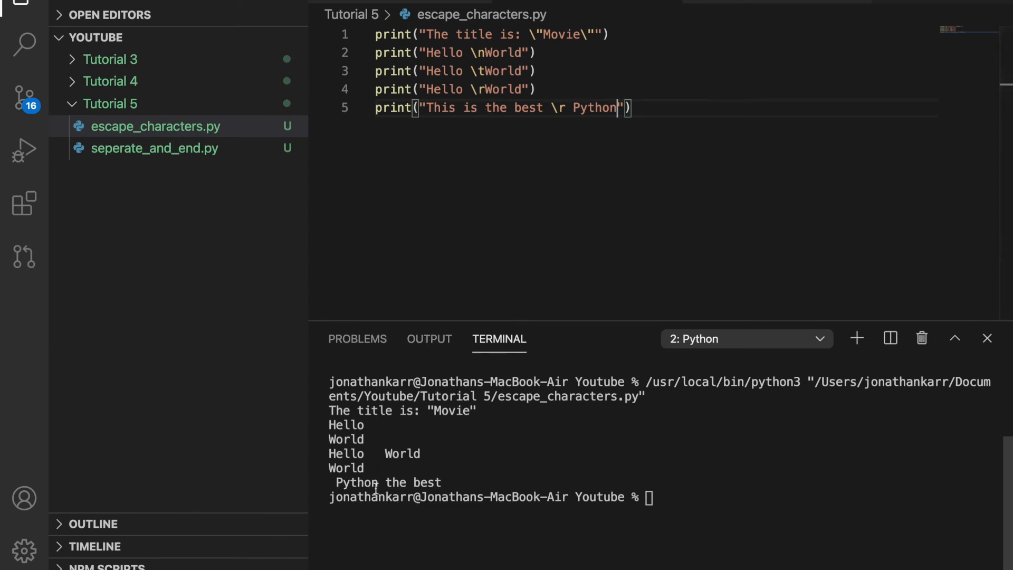
pyautogui.moveTo(472, 517)
pyautogui.write('print("This is the best \\r\\nPython")')
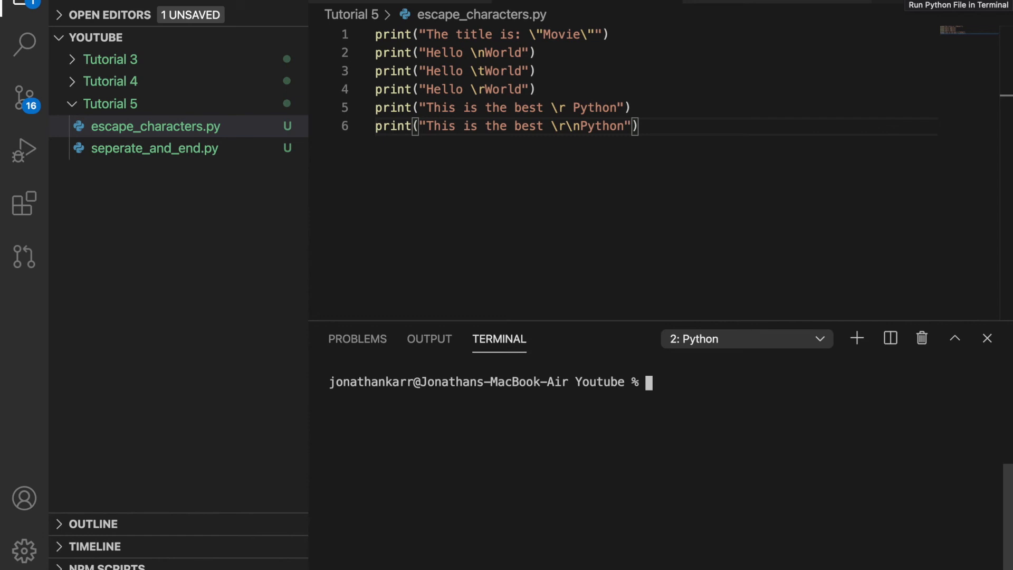
# - Run the script so the \r\n line prints This is the best and Python on separate lines
pyautogui.click(958, 5)
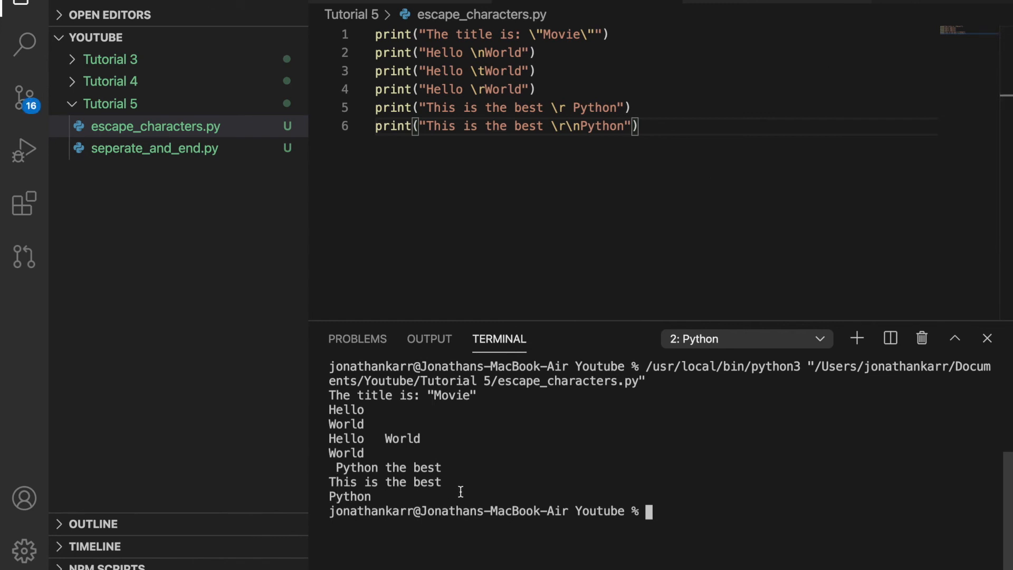
pyautogui.moveTo(316, 510)
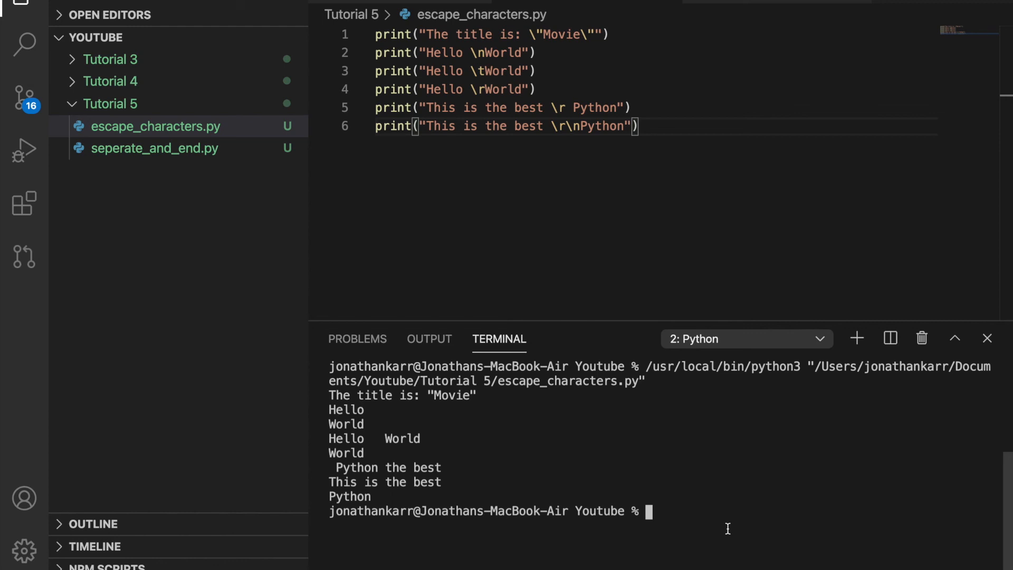
pyautogui.moveTo(720, 514)
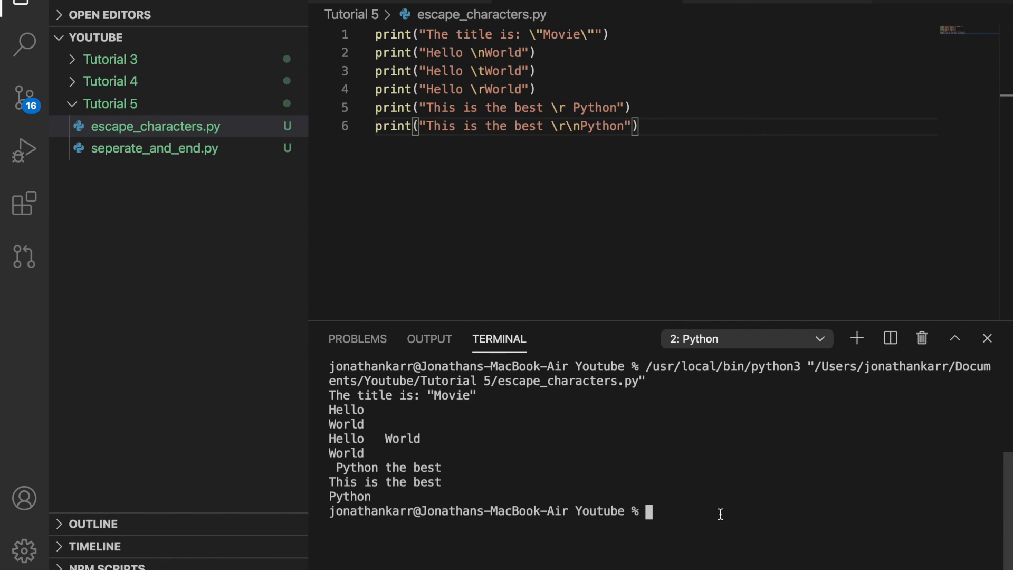
pyautogui.moveTo(560, 139)
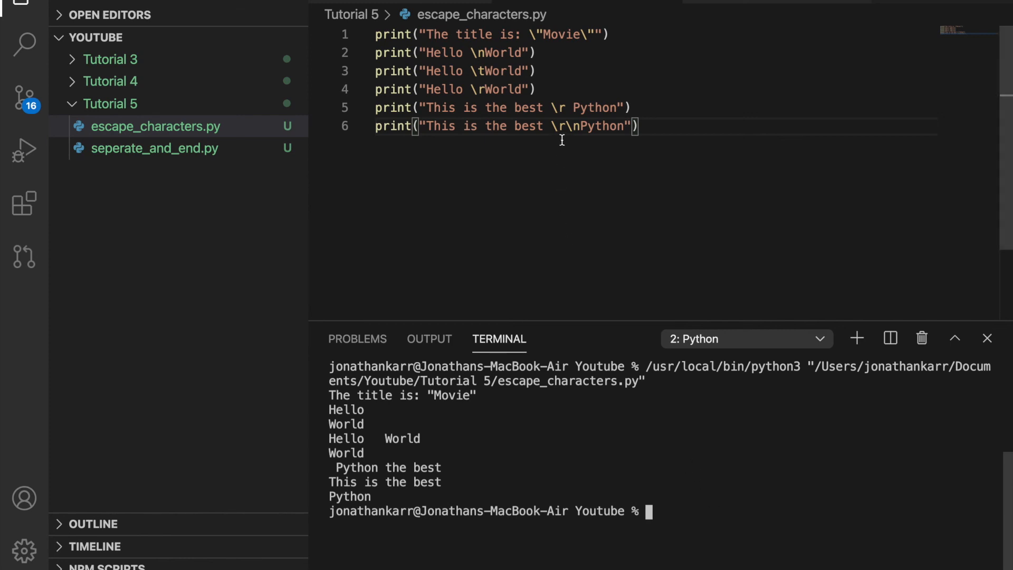
pyautogui.moveTo(587, 142)
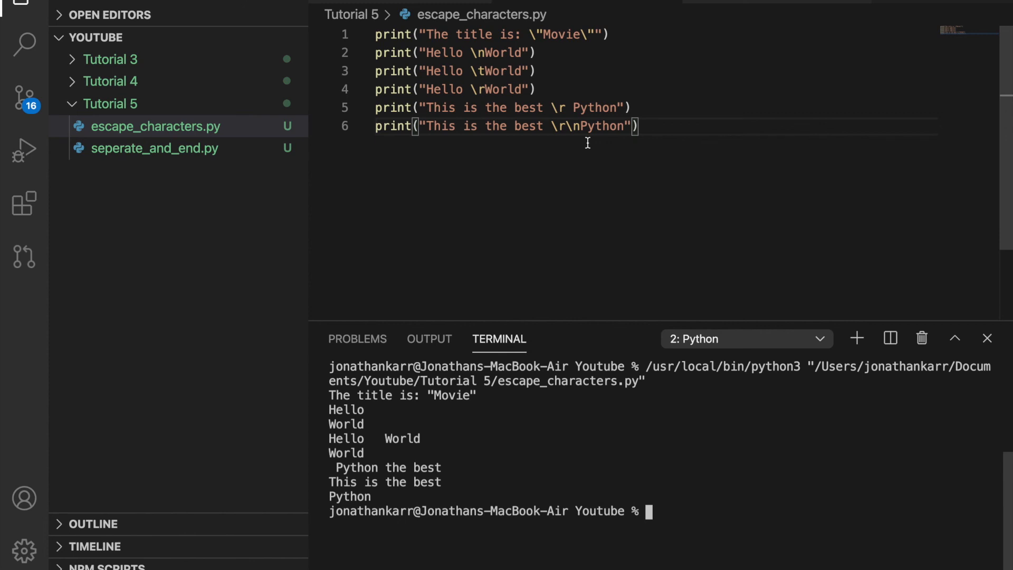
pyautogui.moveTo(530, 81)
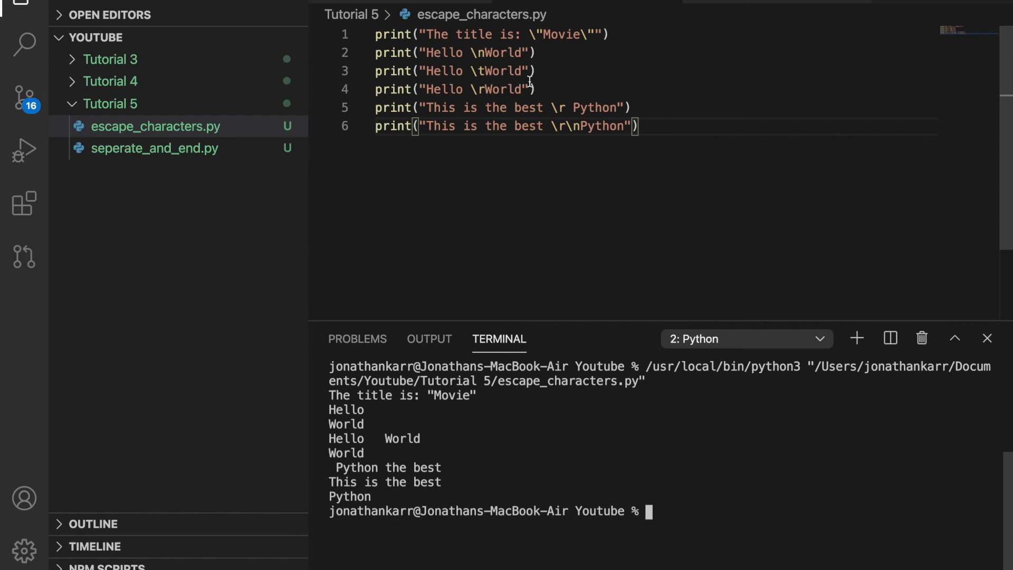
pyautogui.moveTo(592, 200)
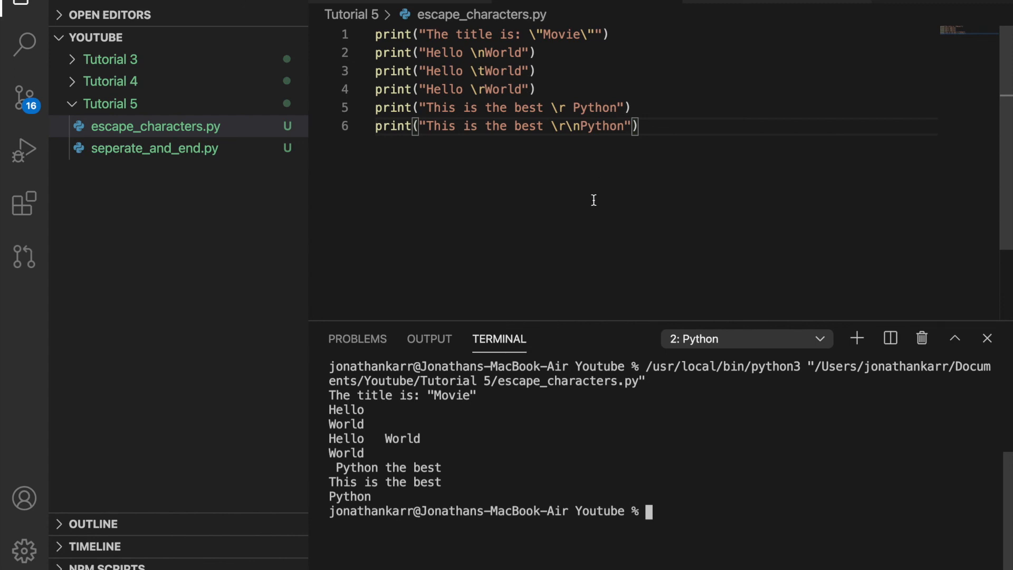
pyautogui.moveTo(580, 234)
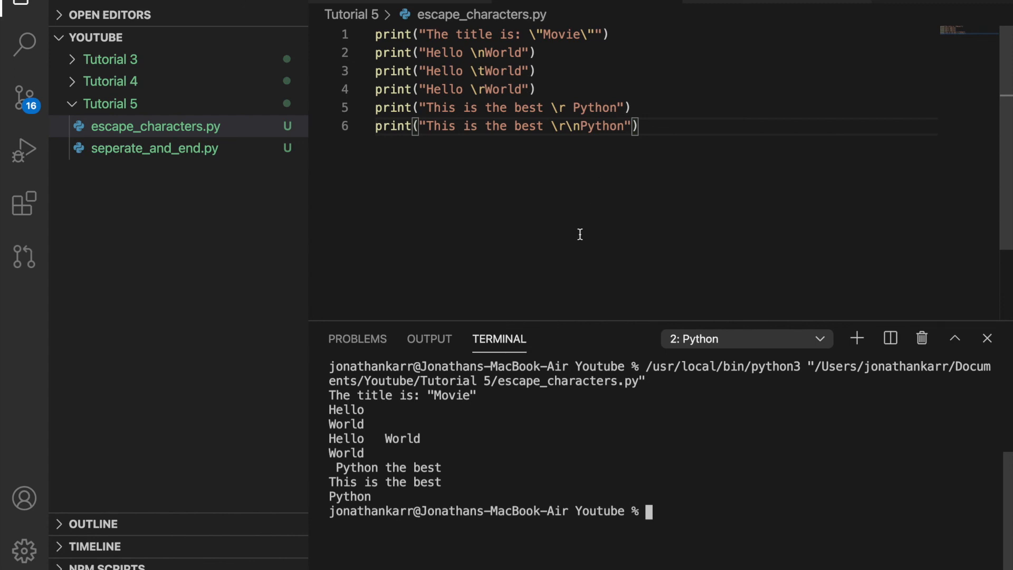